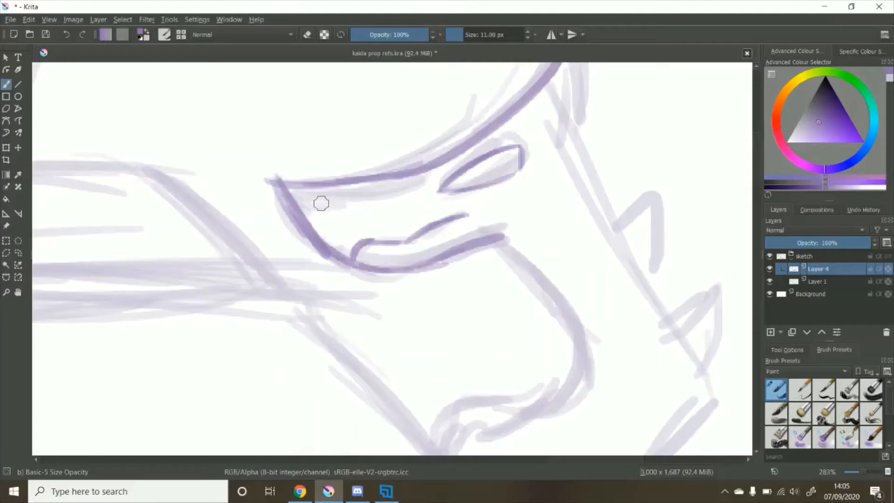
Trace darker purple lines over the dragon spout's snout, mouth and neck on Layer 4
drag(321, 204, 366, 204)
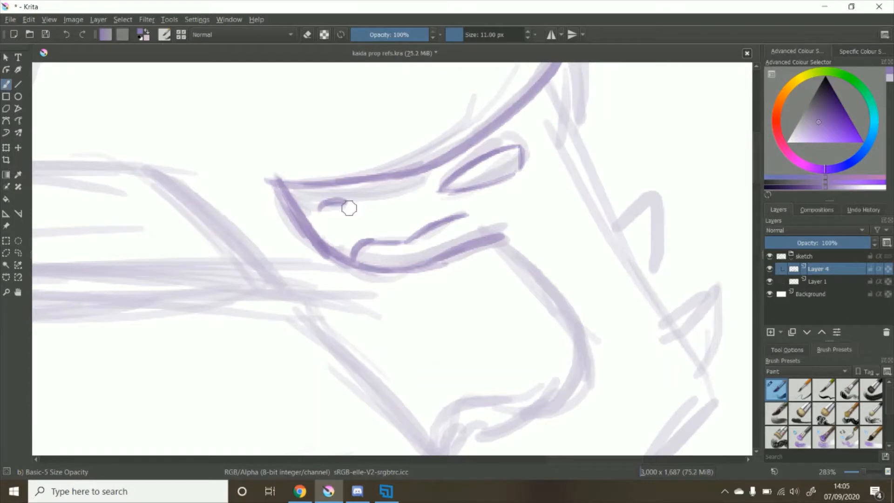
mouse_move(356, 209)
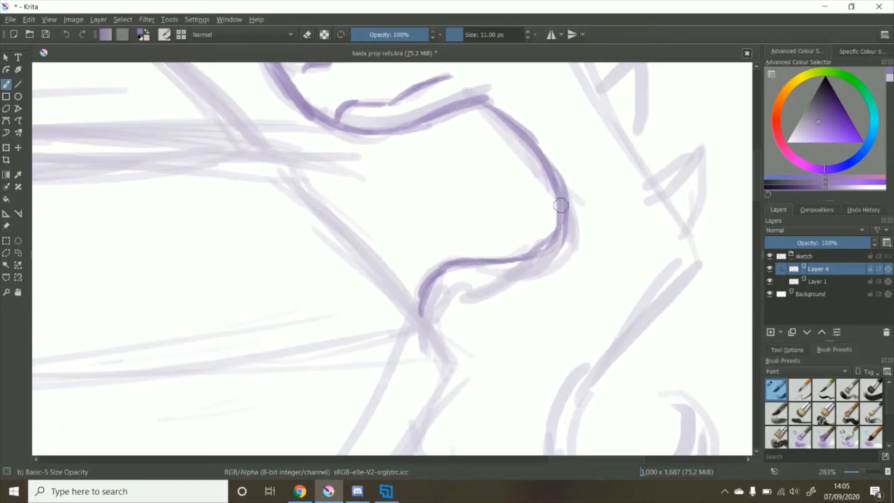
scroll(down, 3)
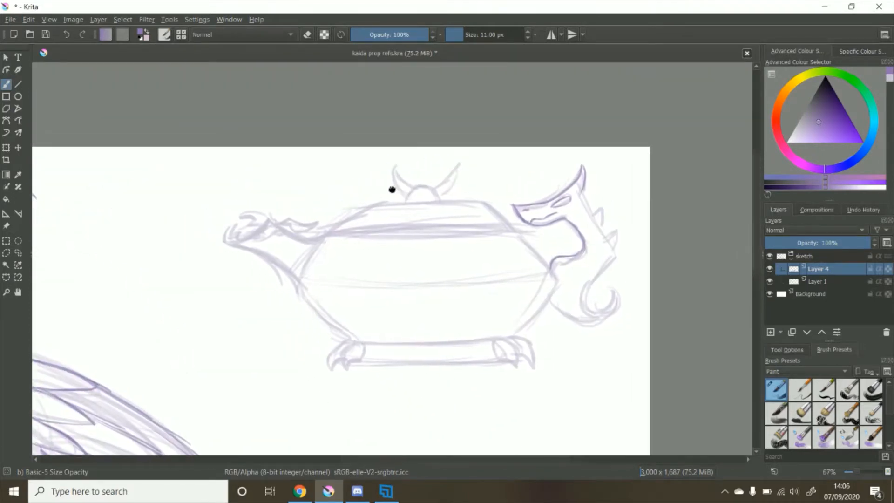
Retrace the teapot body outline and clawed feet in bolder purple, then bring up reference photos
scroll(down, 3)
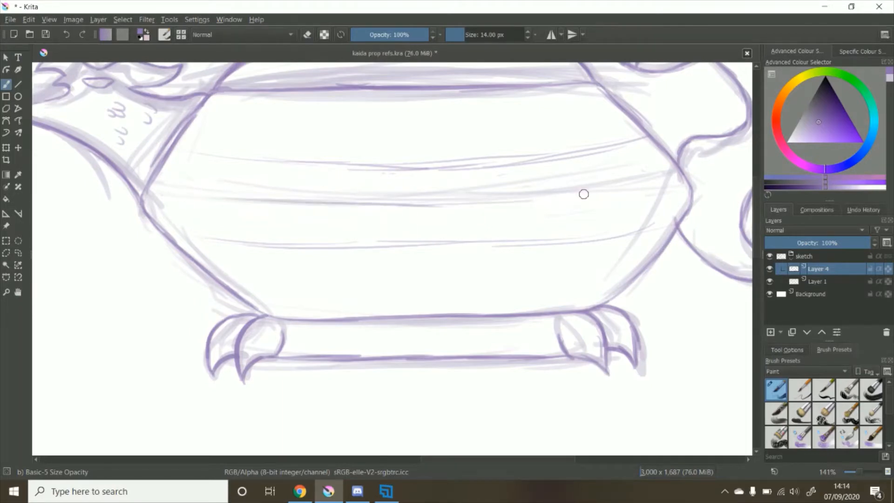
click(298, 490)
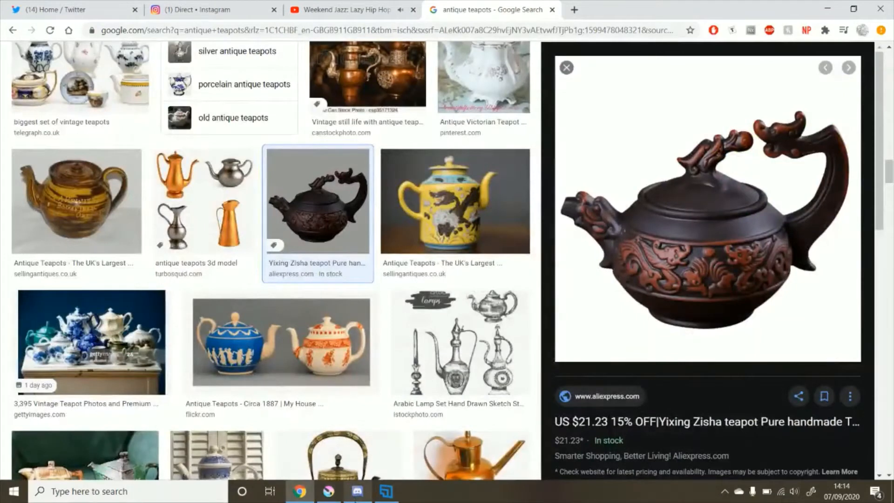
mouse_move(357, 491)
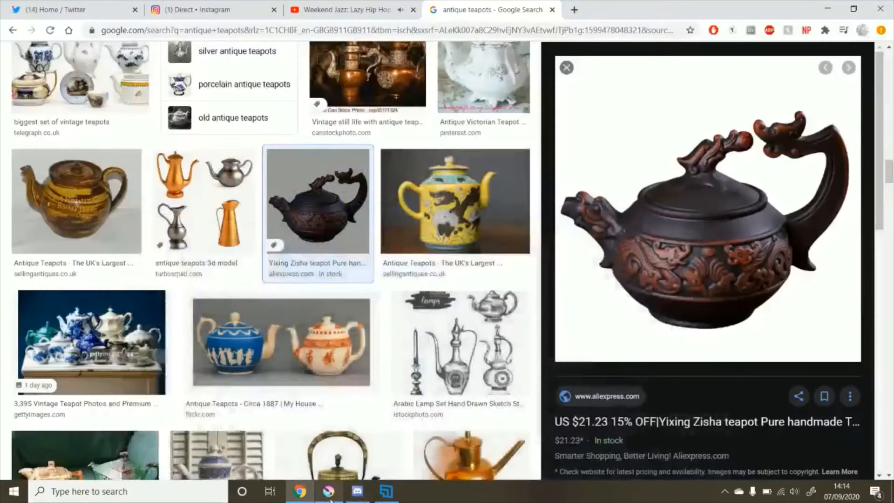
View the Yixing Zisha dragon teapot preview, then return to Krita
click(328, 490)
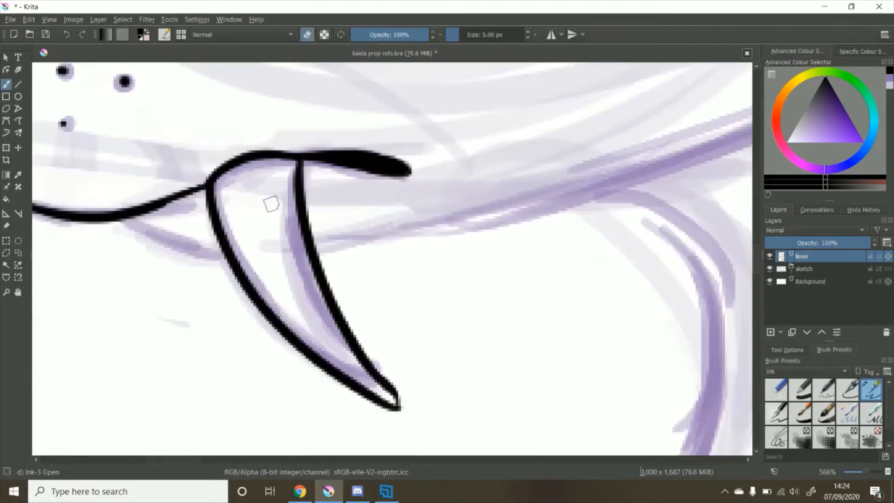
Ink black Ink-3 Gpen outlines over the sketch, including the fang and jagged crest edge
scroll(down, 3)
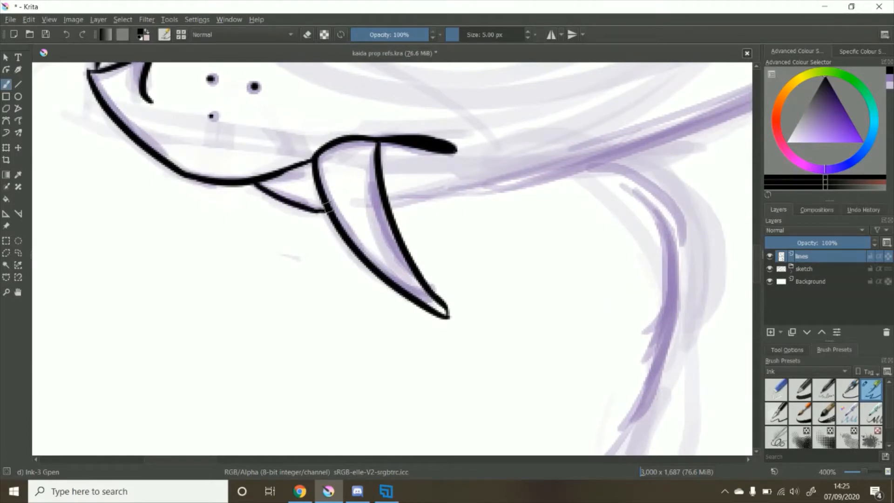
scroll(down, 3)
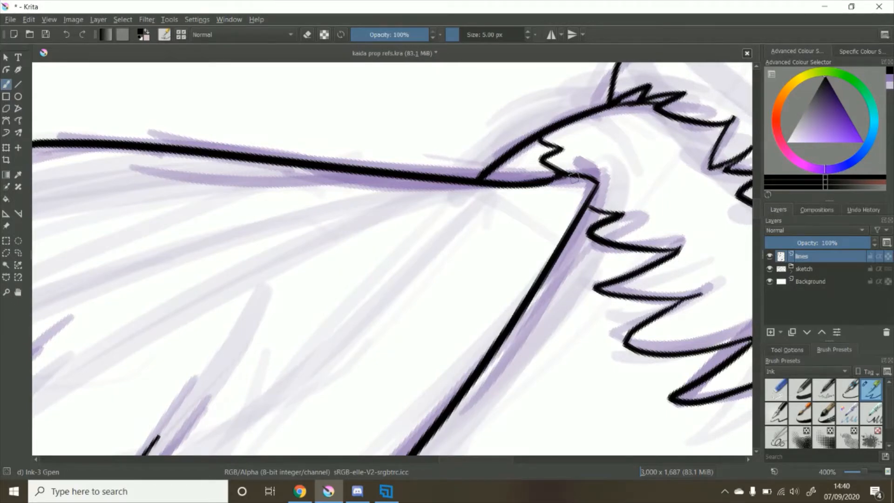
Ink the wing's feather points and joins, zooming out to review the clean line art
click(507, 194)
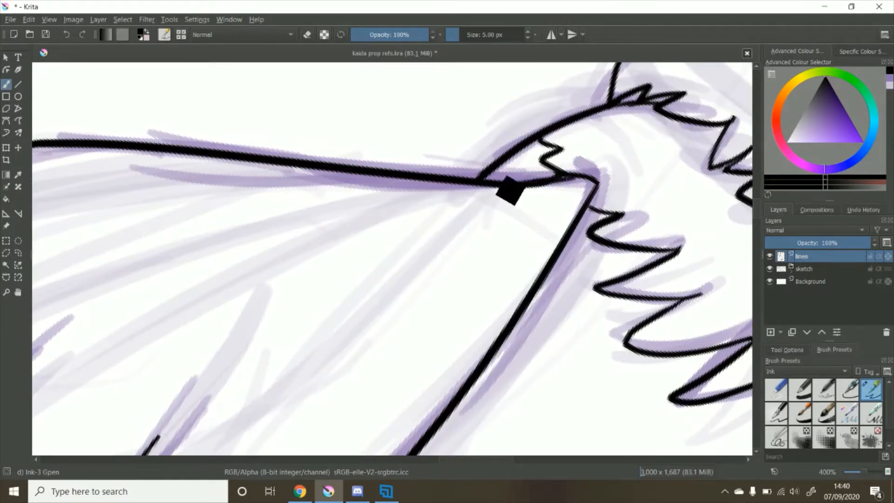
click(510, 194)
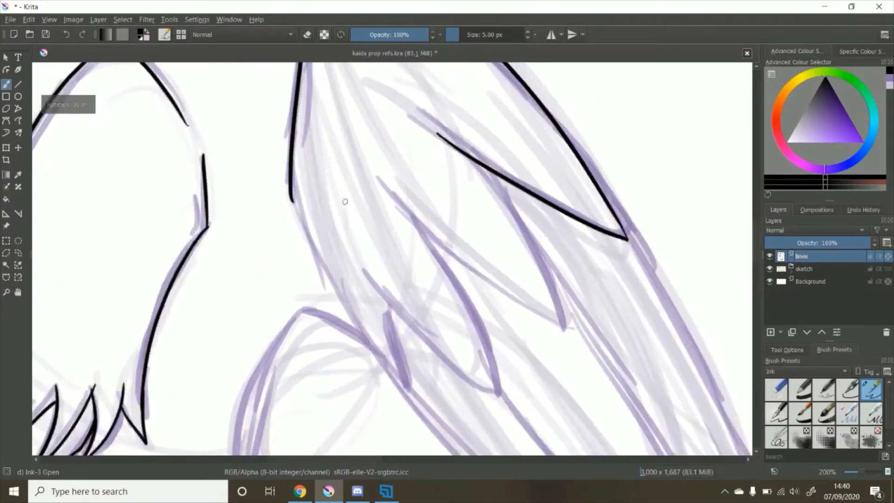
scroll(up, 3)
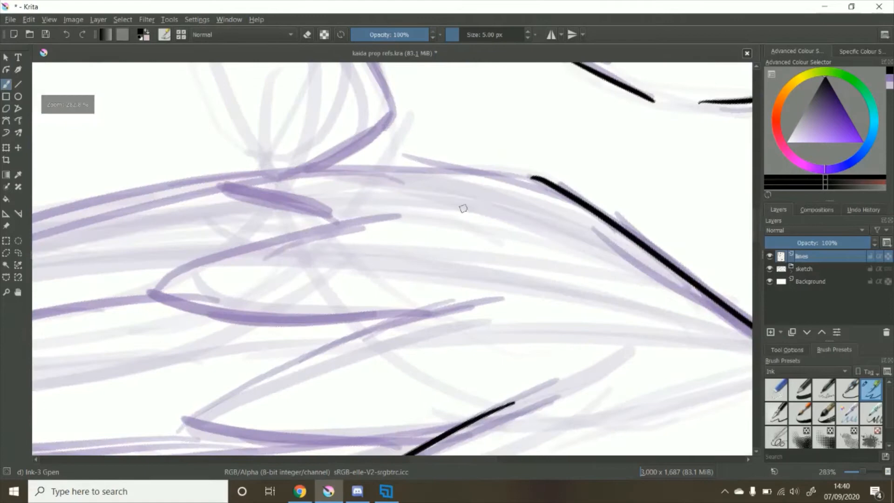
scroll(down, 3)
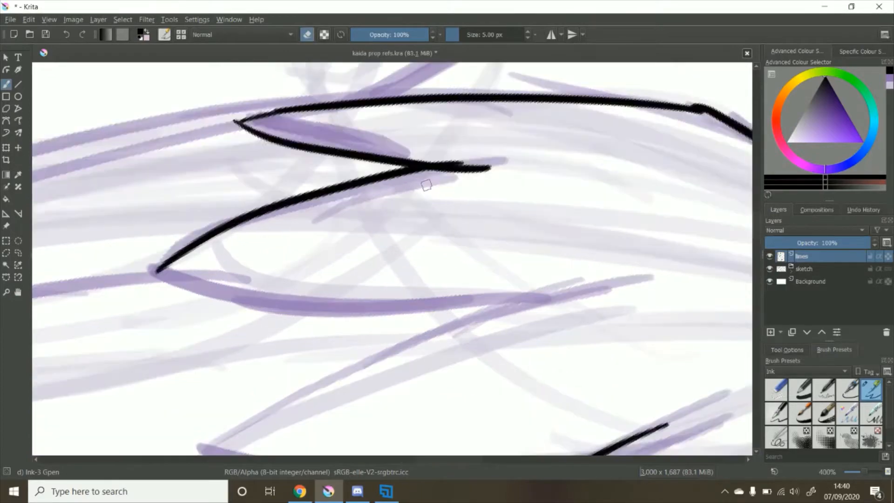
scroll(up, 3)
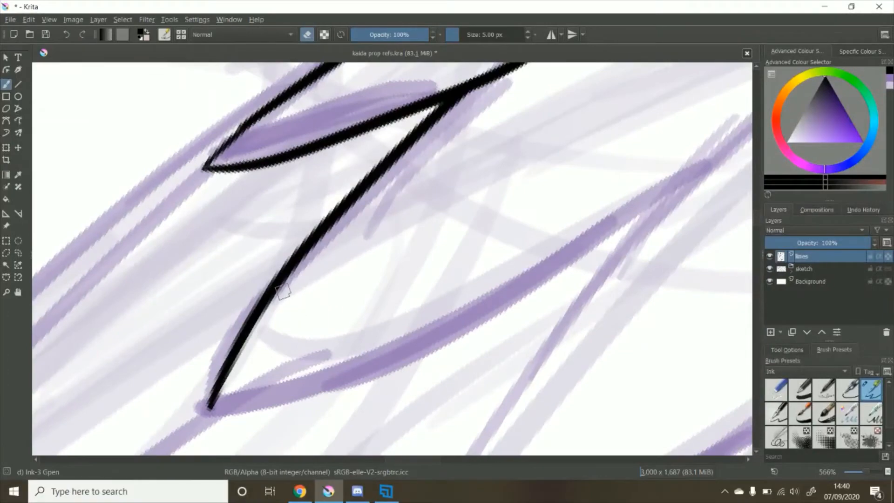
scroll(down, 3)
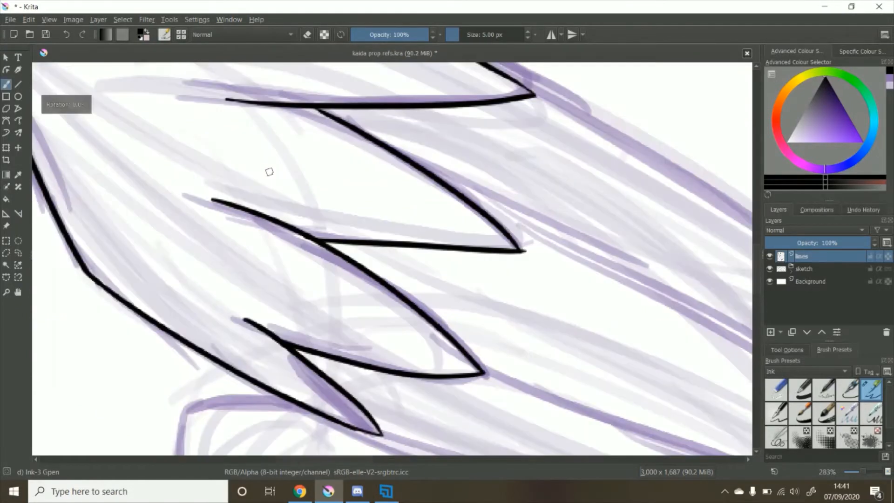
scroll(down, 3)
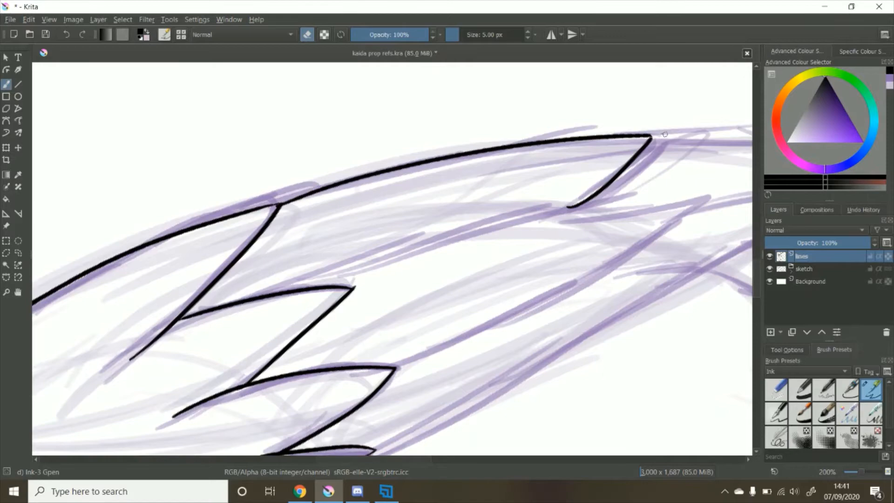
scroll(up, 3)
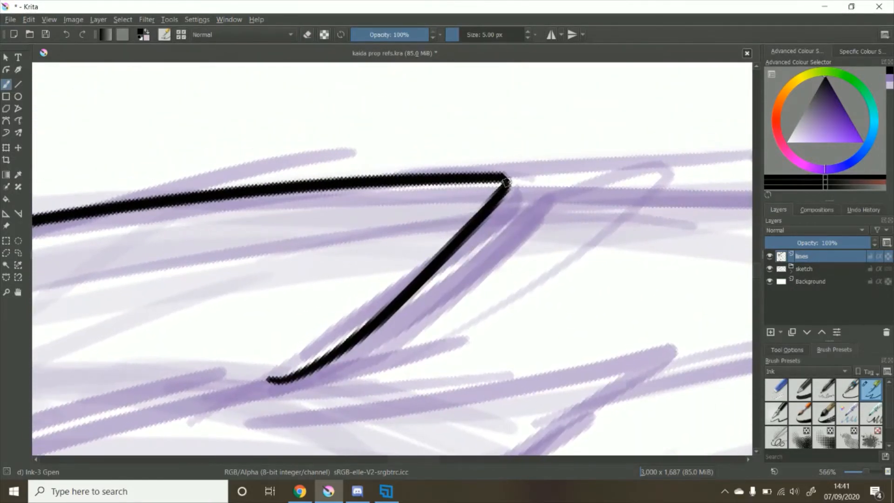
scroll(down, 3)
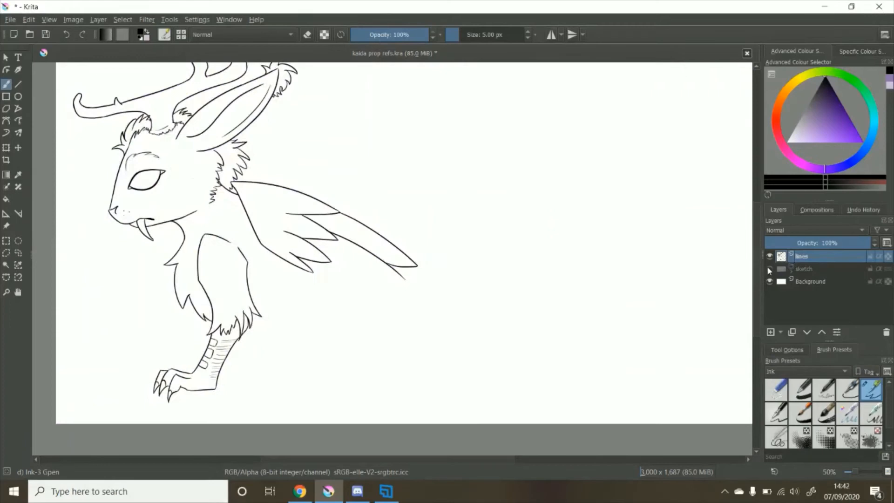
Show the sketch layer again and ink the neck fur tufts and leg bands
click(769, 269)
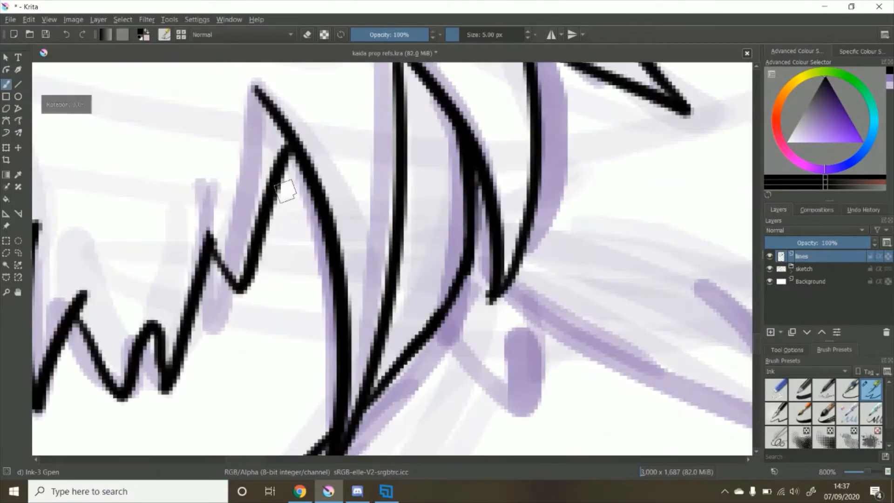
scroll(down, 3)
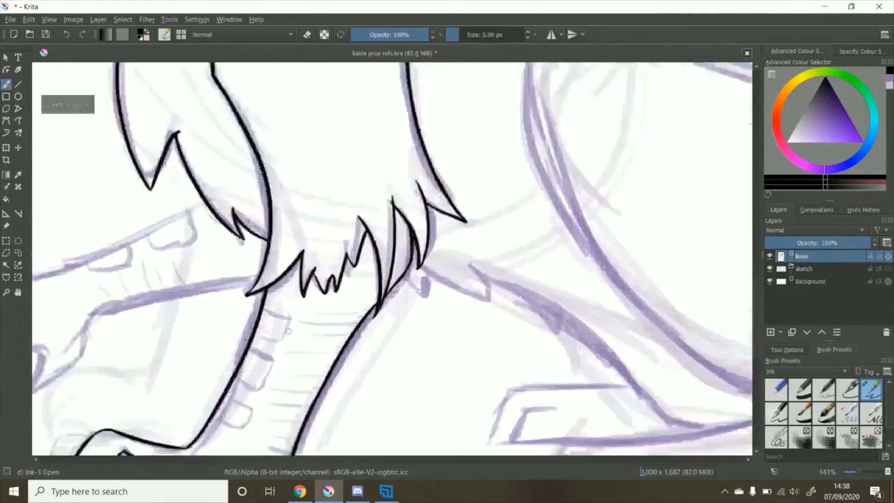
scroll(up, 3)
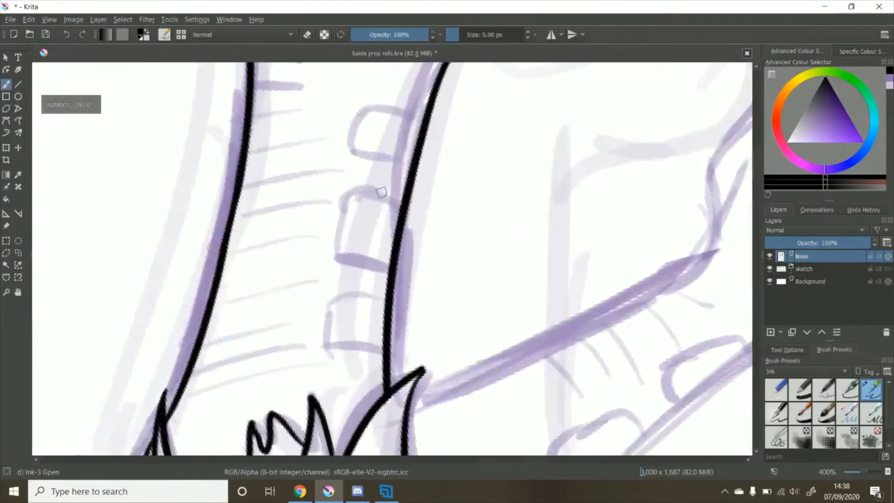
scroll(up, 3)
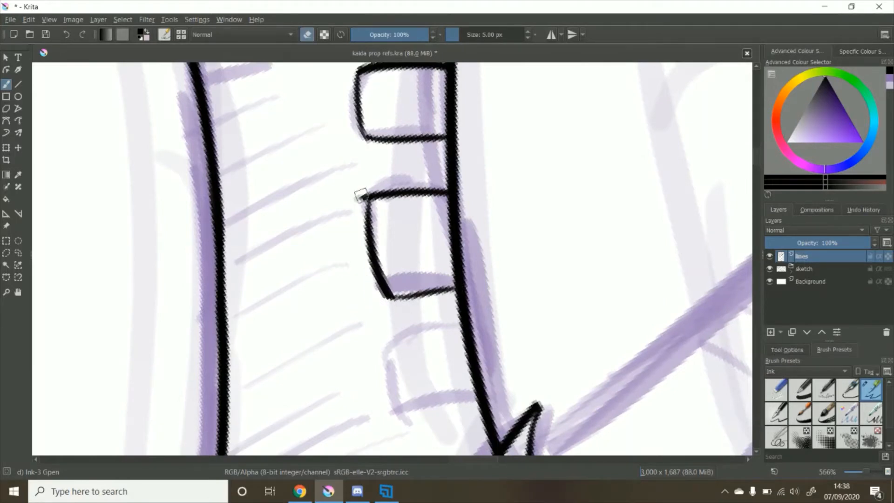
mouse_move(363, 187)
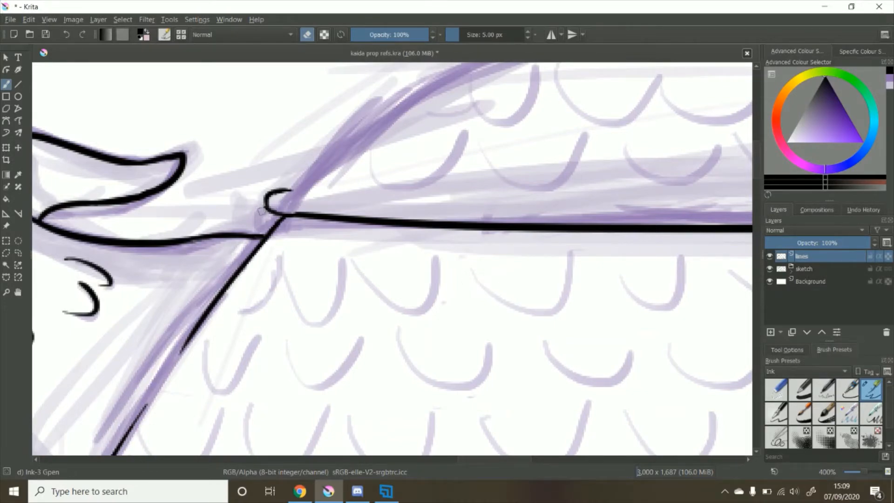
Ink the jagged feather tufts along the creature's side and the long tail line
scroll(down, 3)
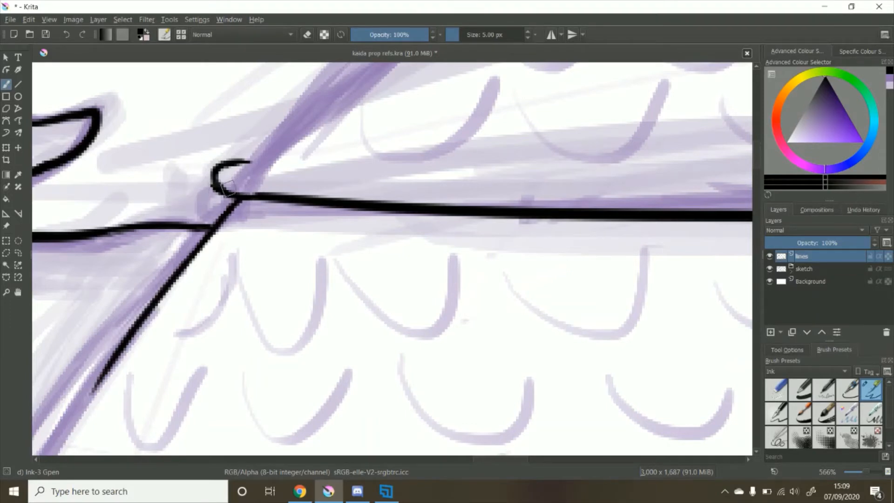
mouse_move(324, 214)
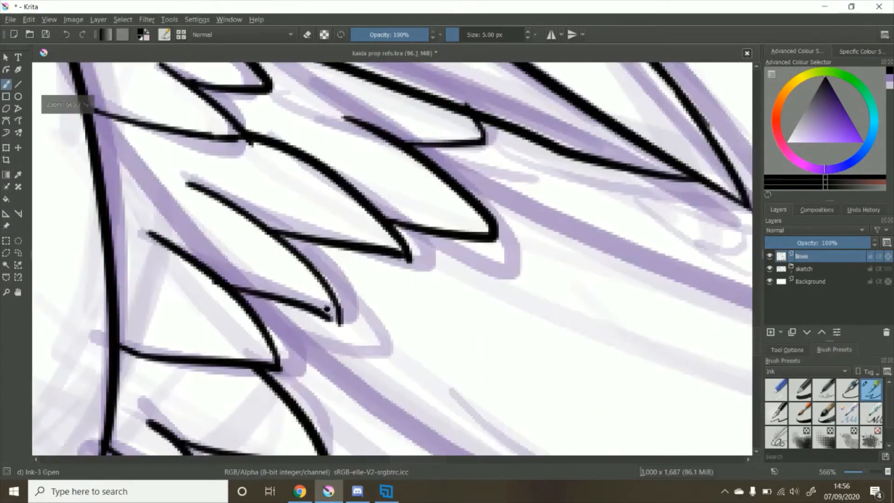
scroll(down, 3)
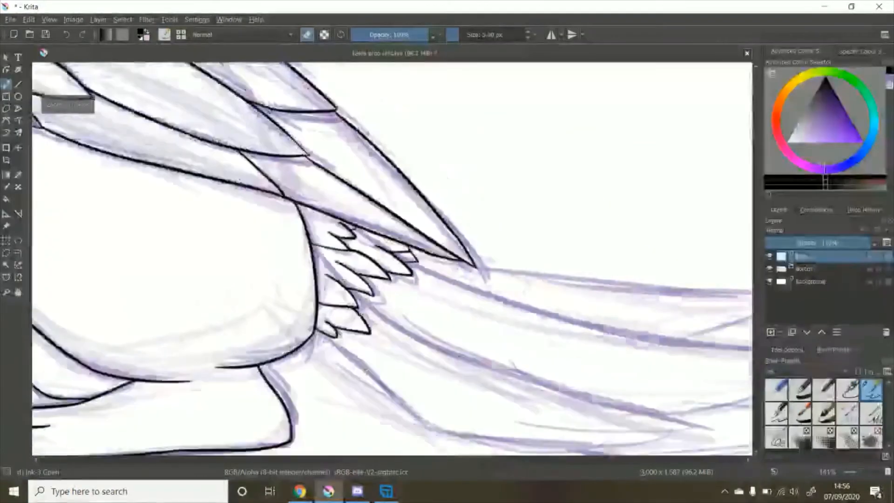
scroll(up, 3)
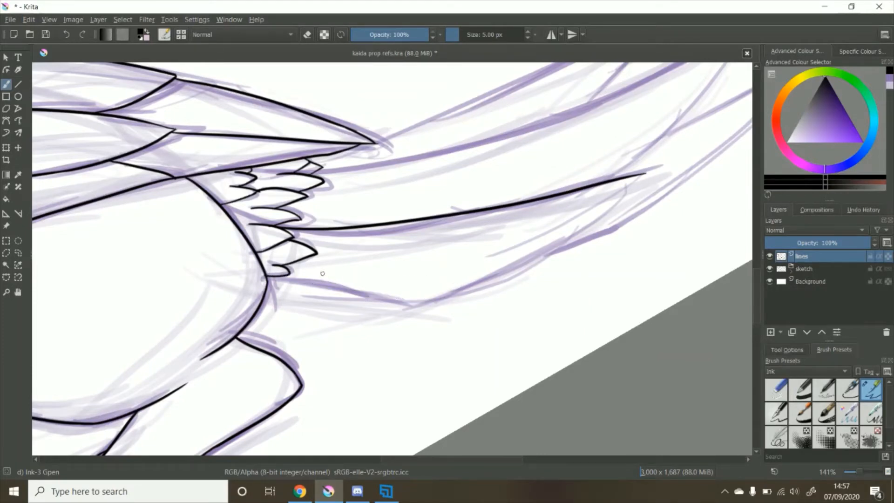
Ink the long pointed tail plumes with Ink-3 Gpen, zooming in and out
scroll(up, 3)
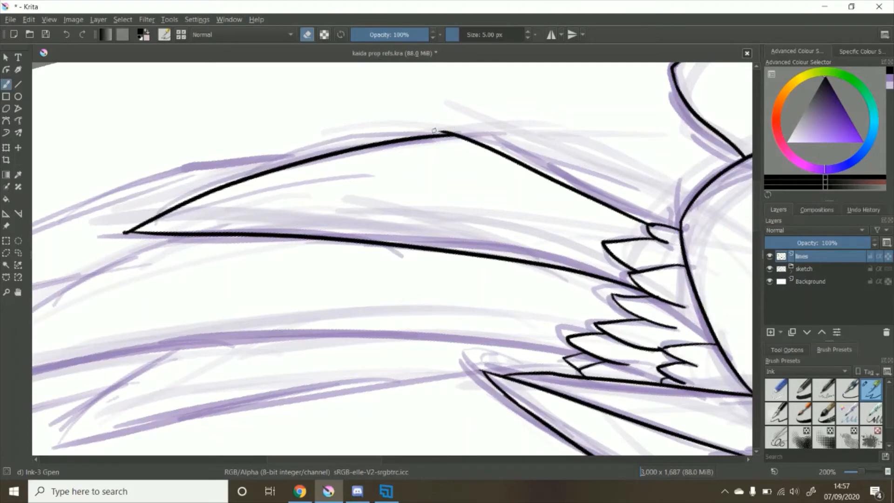
scroll(up, 3)
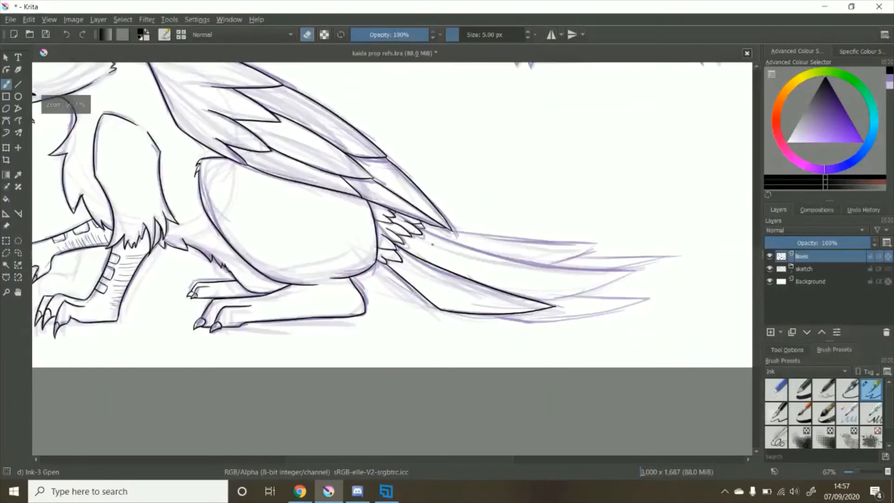
scroll(up, 3)
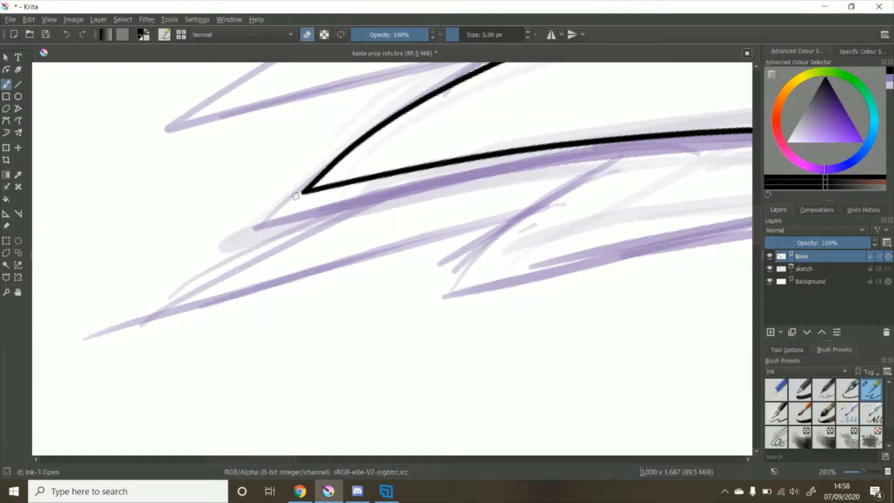
scroll(down, 3)
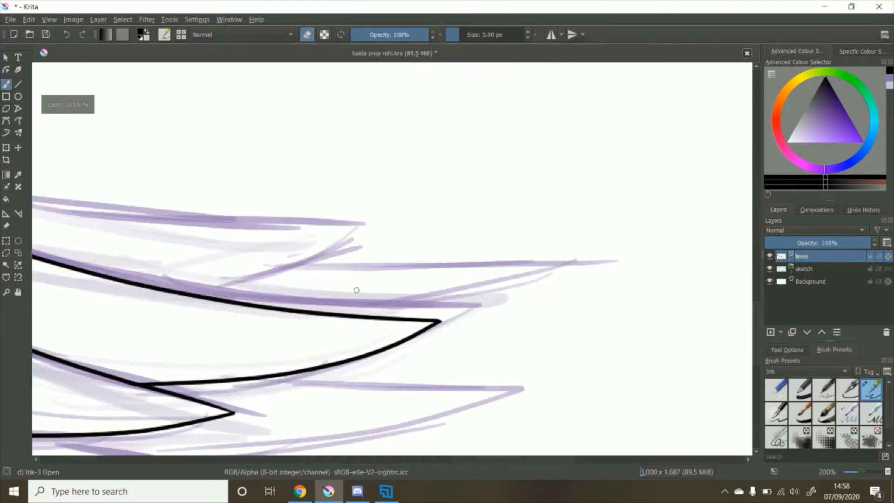
scroll(down, 3)
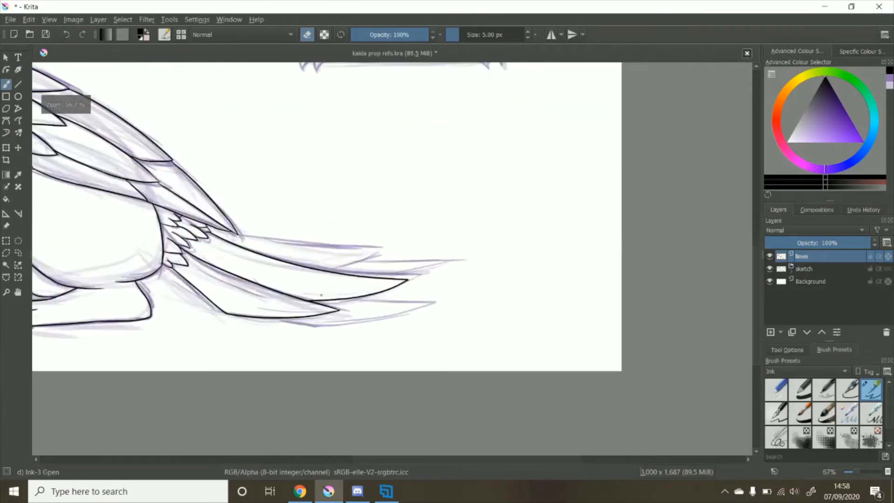
scroll(up, 3)
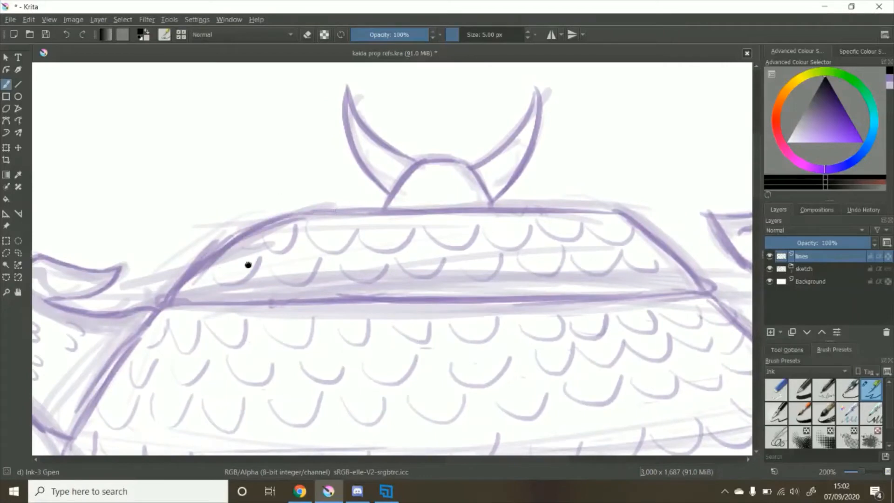
Ink the teapot and fill brown fur, pale antlers, green wings and blue legs on separate layers
scroll(down, 3)
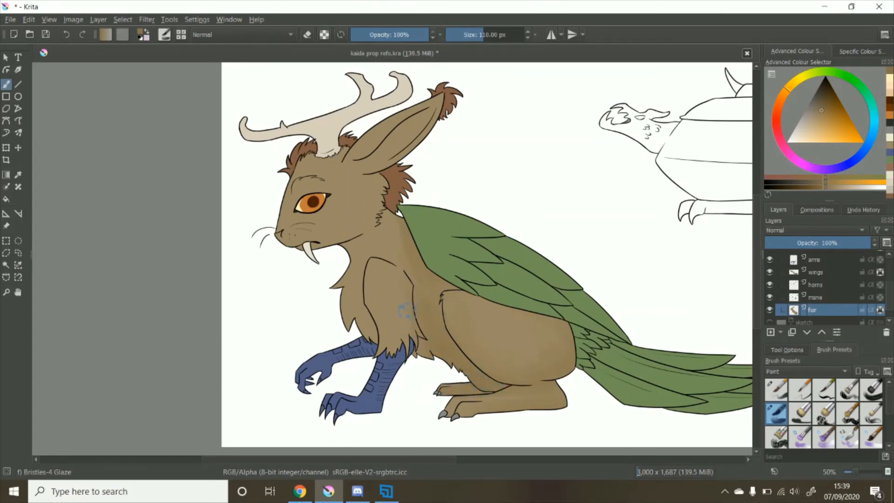
Try spiny, wood-fibre, bokeh, particle and splat texture brushes, settling on a noise brush
click(399, 319)
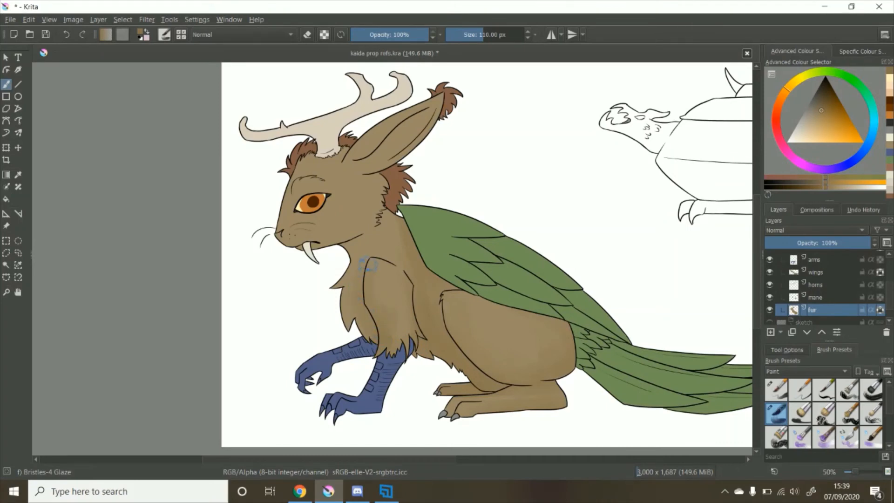
mouse_move(421, 313)
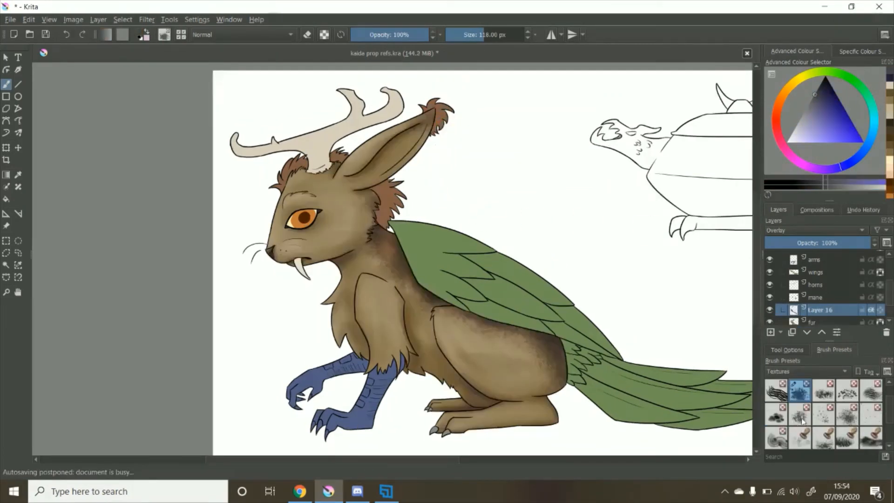
click(800, 414)
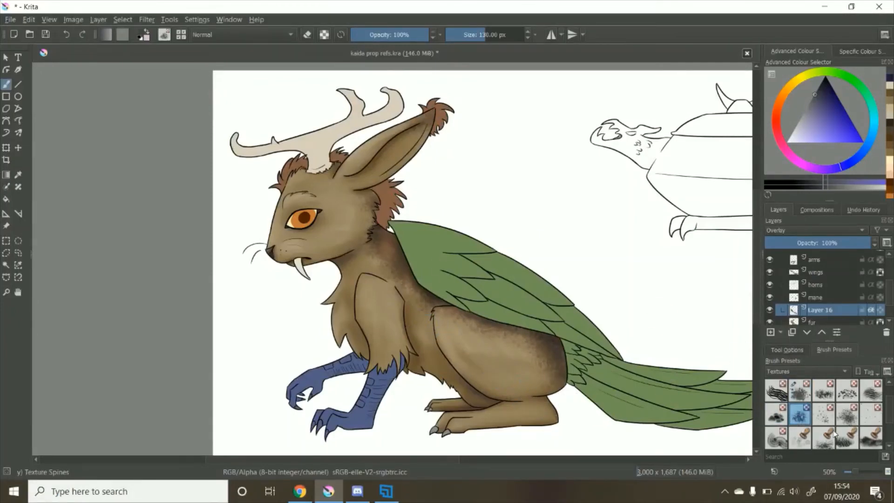
click(847, 437)
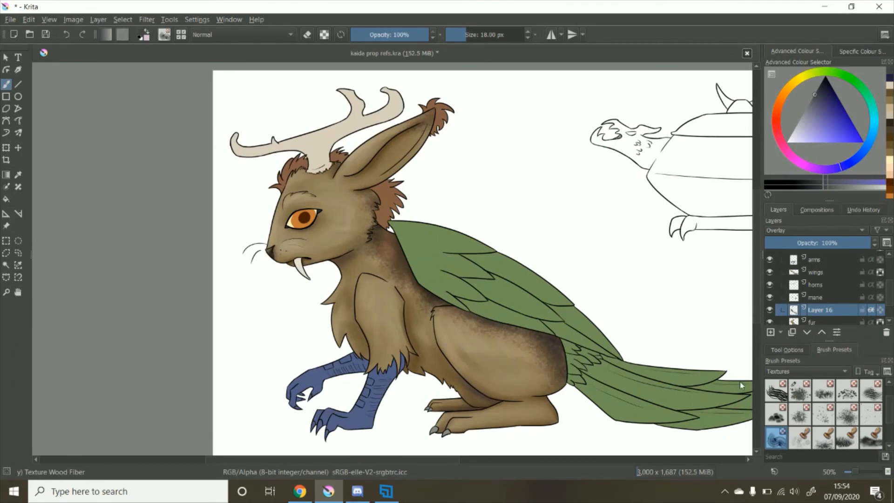
click(799, 437)
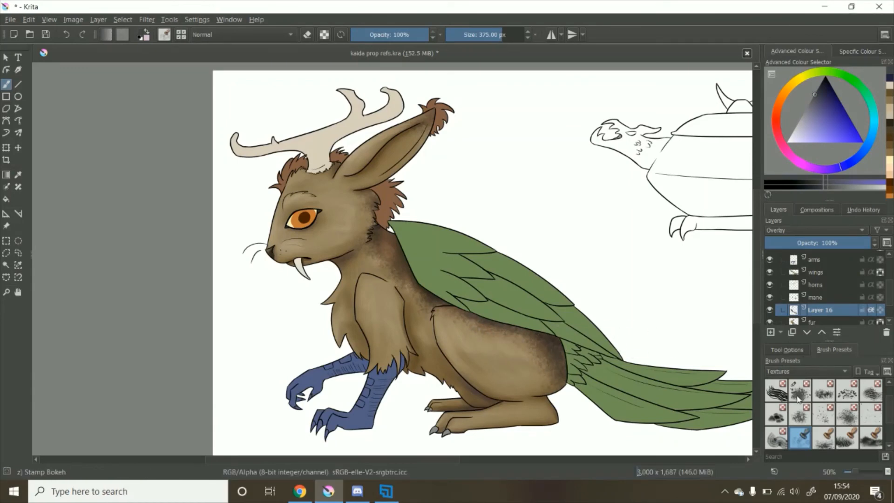
click(798, 391)
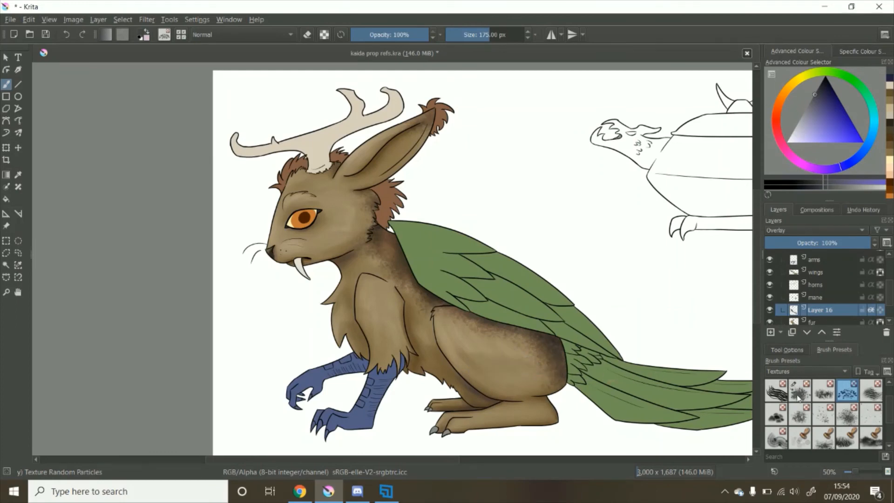
click(798, 390)
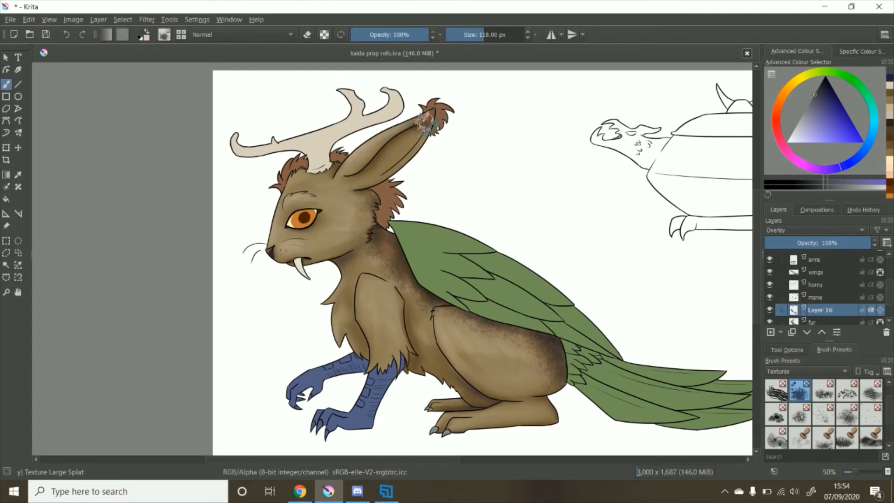
click(408, 177)
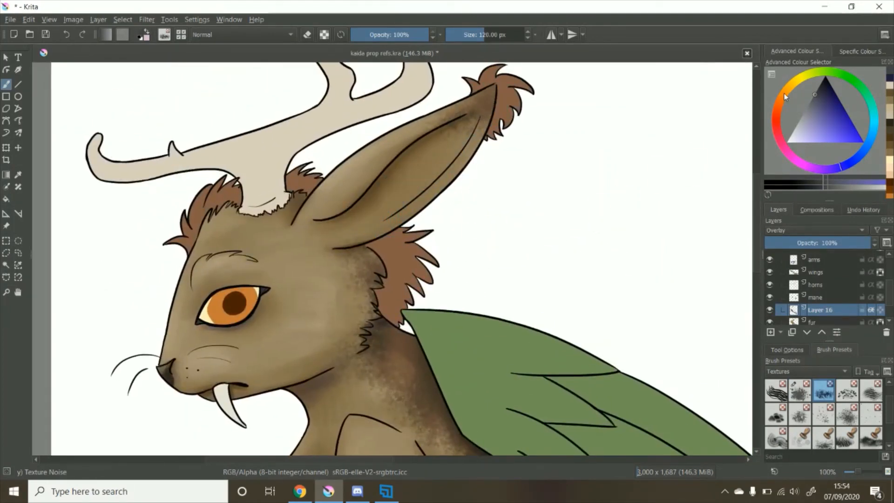
Pick a reddish-brown shading colour, then switch to the browser's wolpertinger references
click(793, 101)
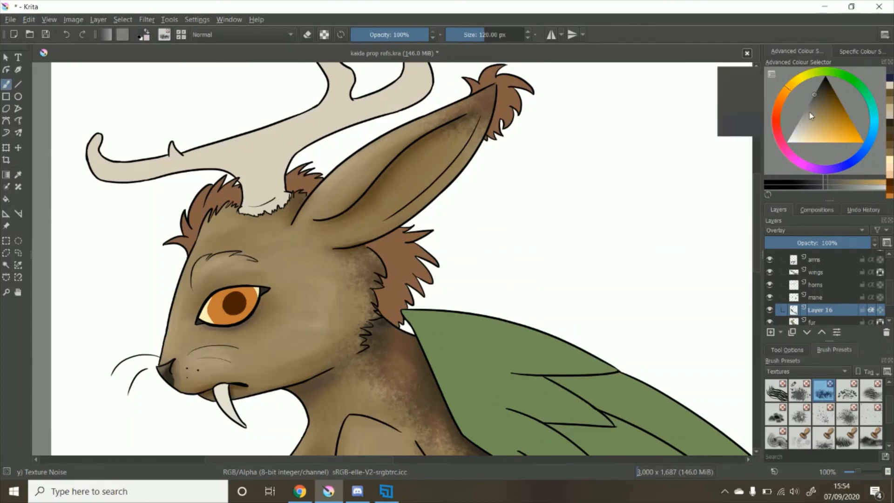
click(816, 128)
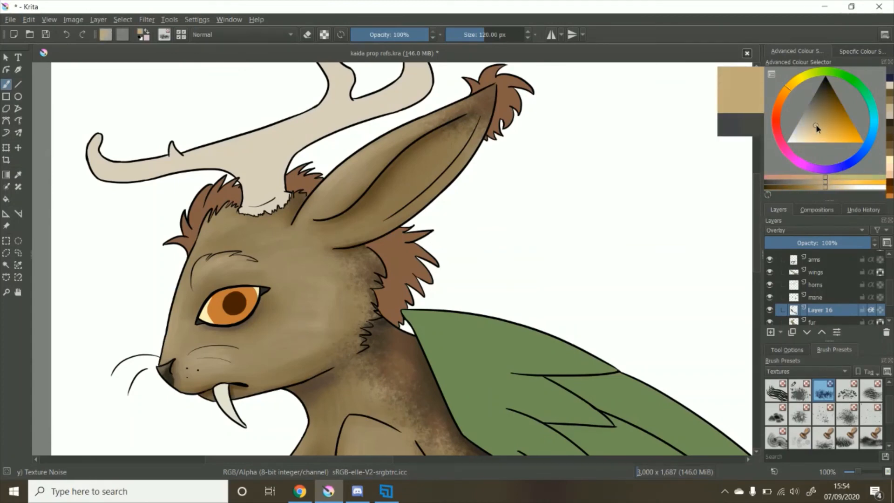
click(818, 123)
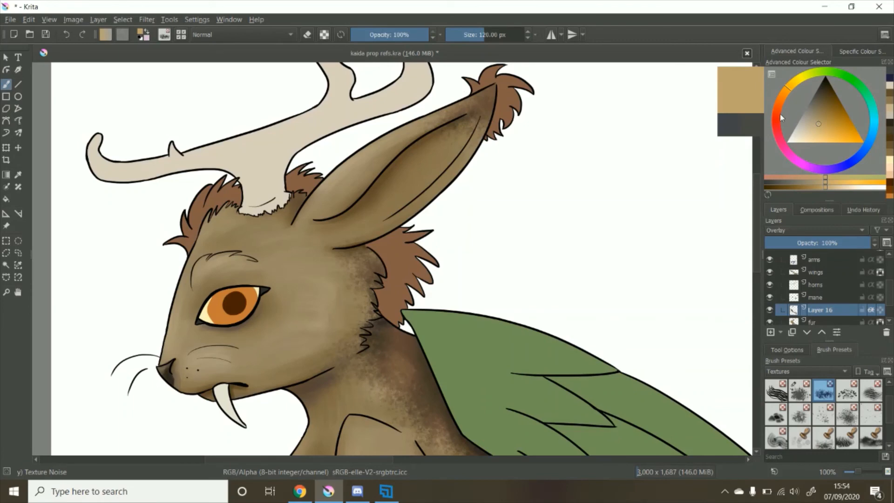
click(811, 130)
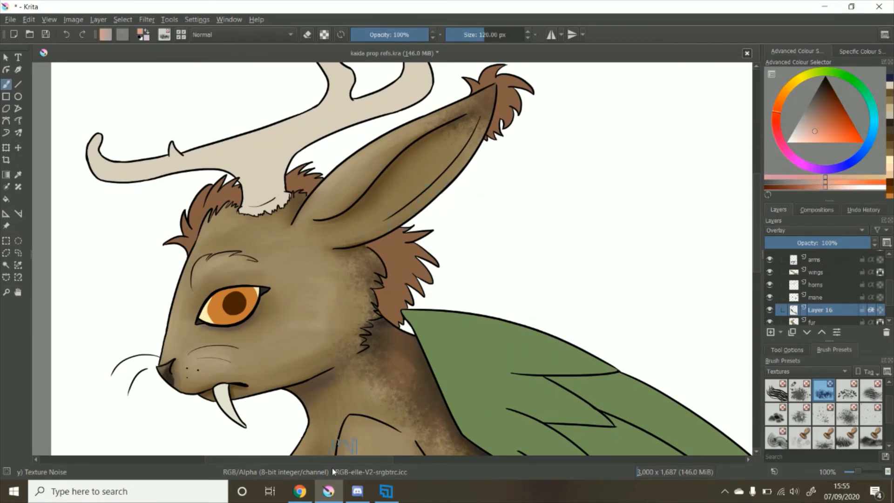
click(298, 490)
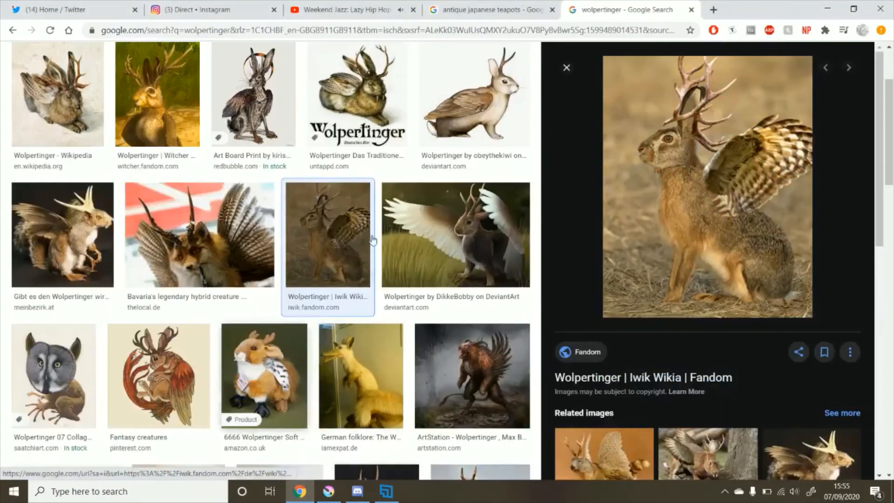
Return to the Krita painting after checking the wolpertinger reference image
click(327, 491)
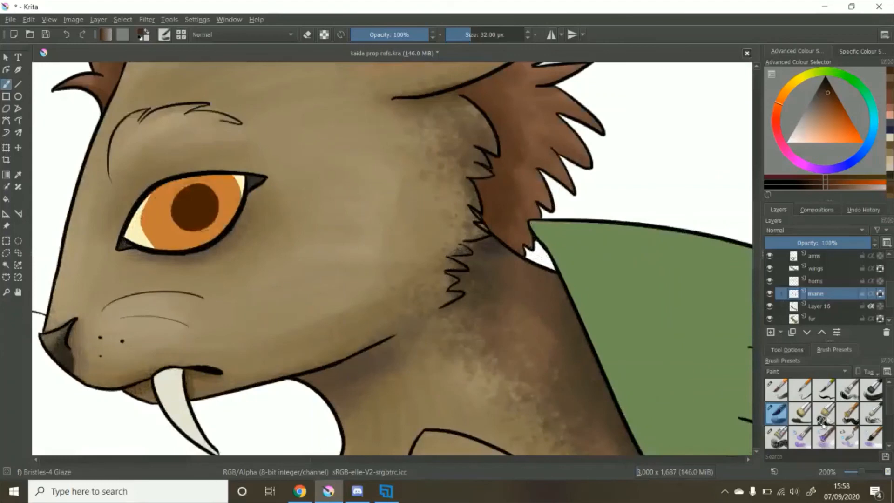
Switch the Brush Presets tag to Textures and select the Texture Hair brush
click(843, 371)
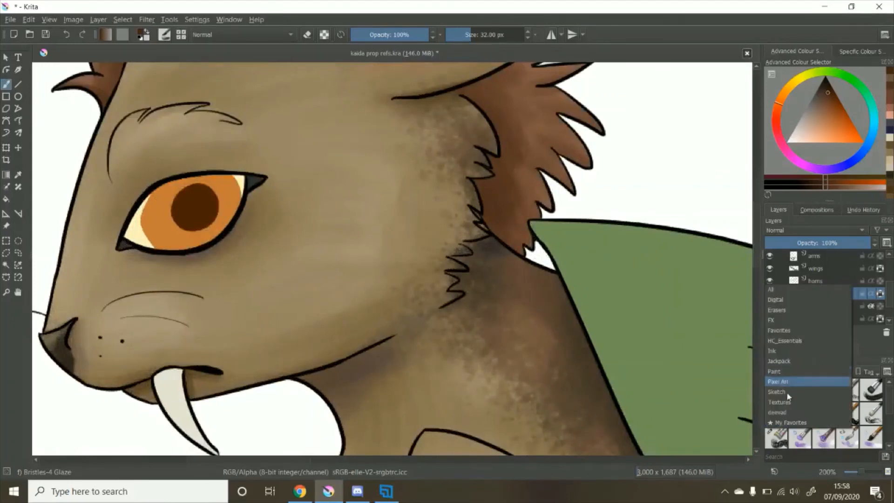
click(777, 361)
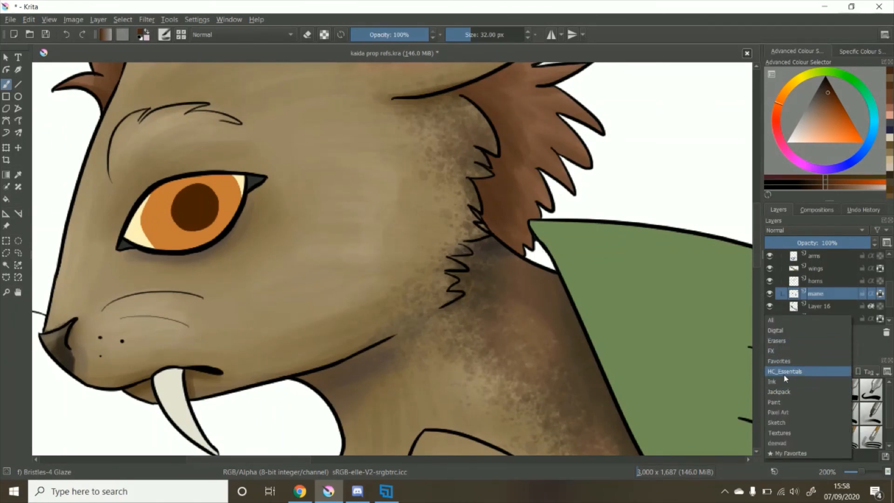
mouse_move(784, 371)
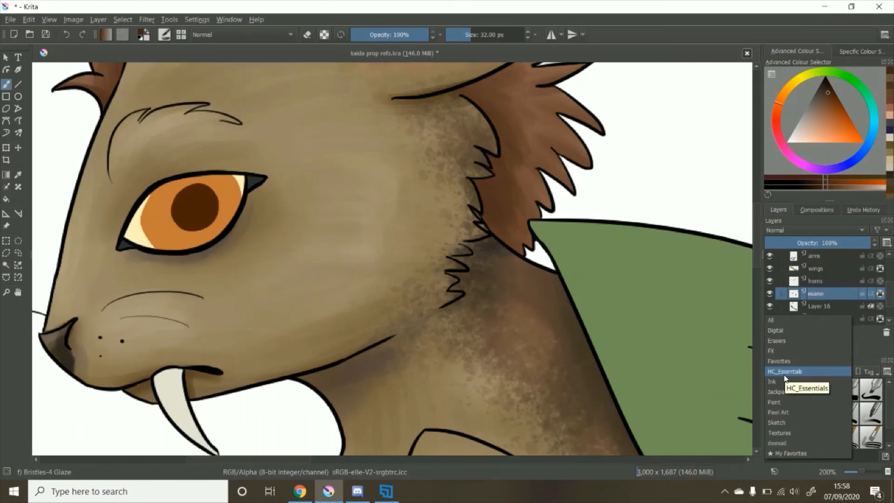
click(779, 432)
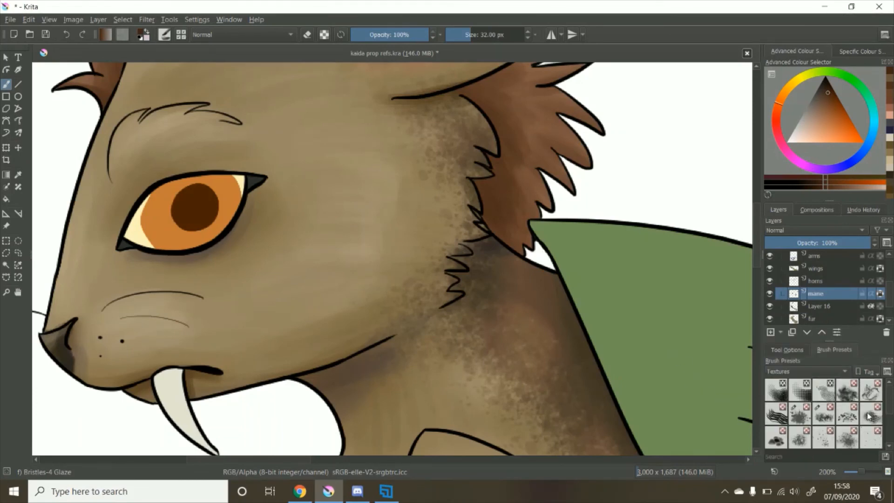
click(775, 414)
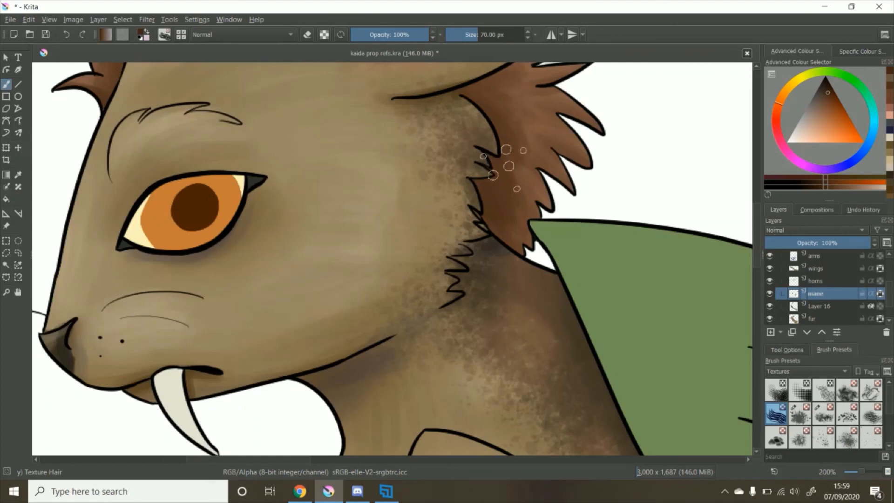